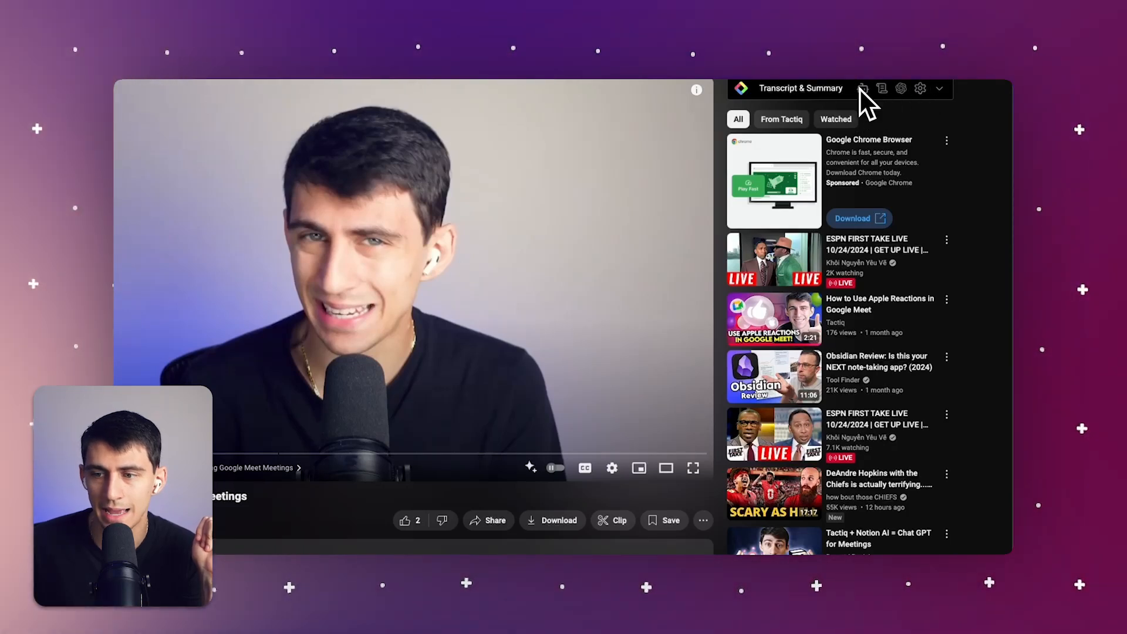
# Step: Expand the Transcript & Summary extension panel and read through the timestamped transcript lines
pyautogui.click(862, 88)
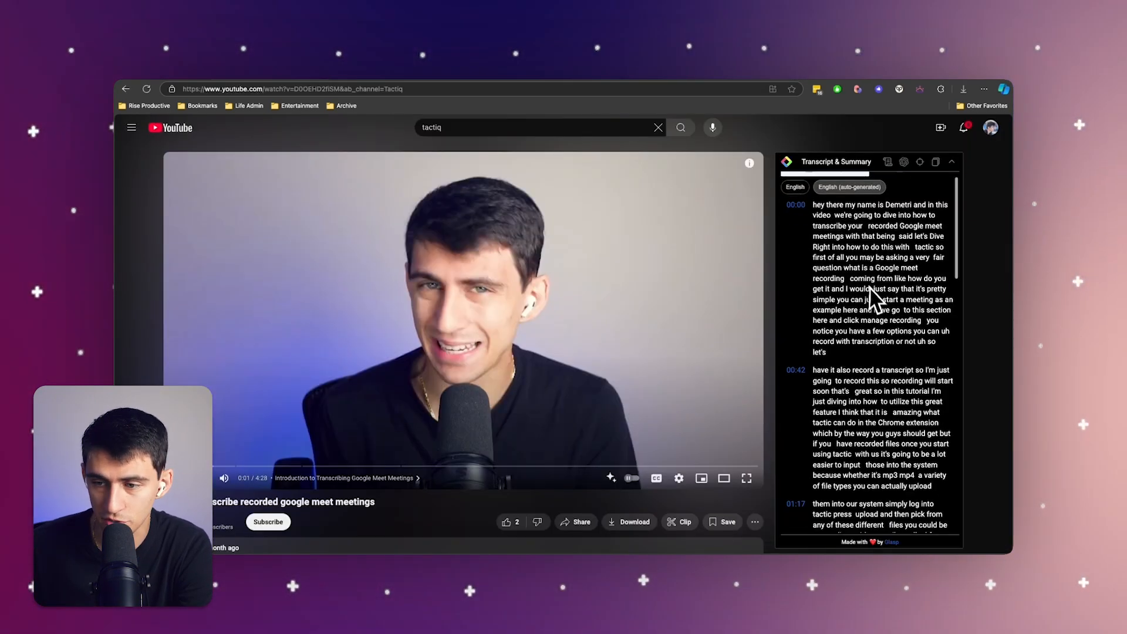
pyautogui.scroll(-3)
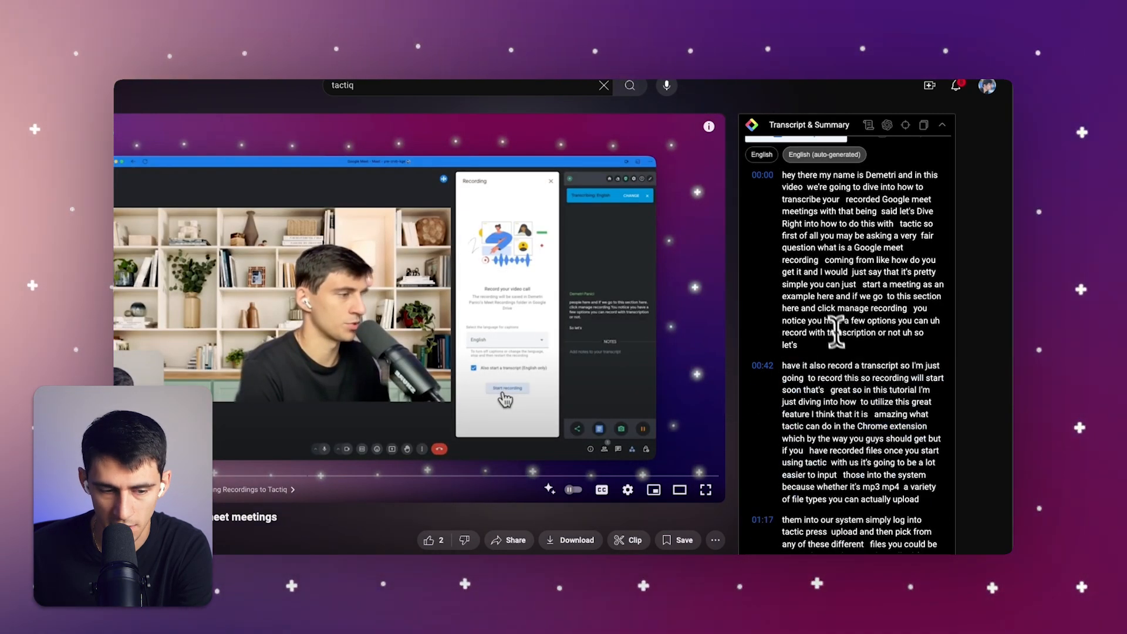
pyautogui.scroll(-3)
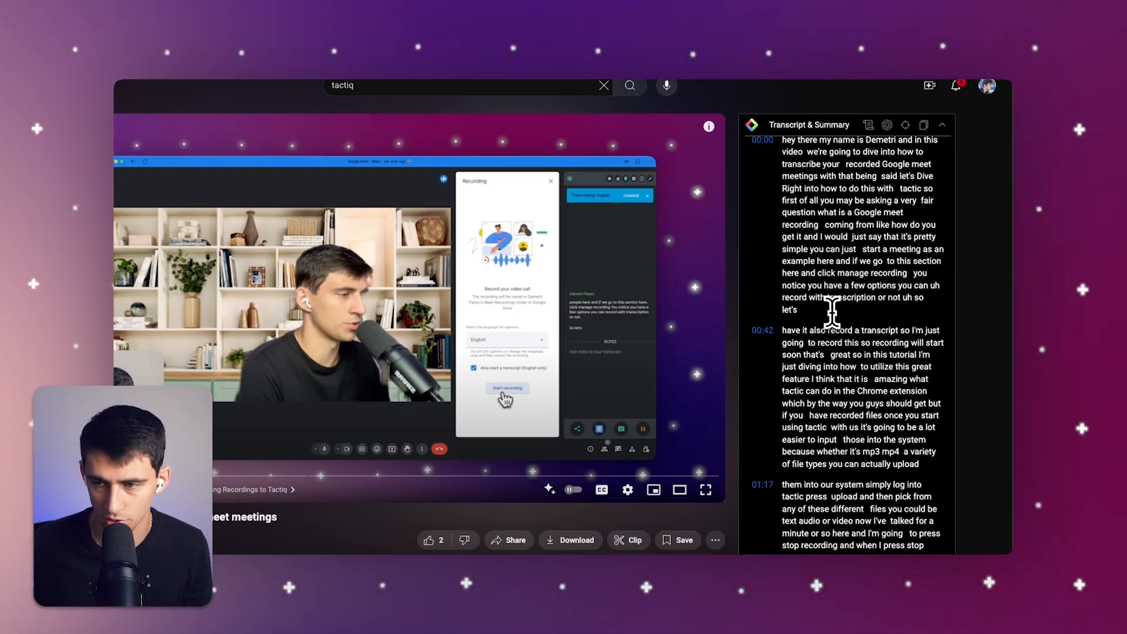
pyautogui.scroll(-3)
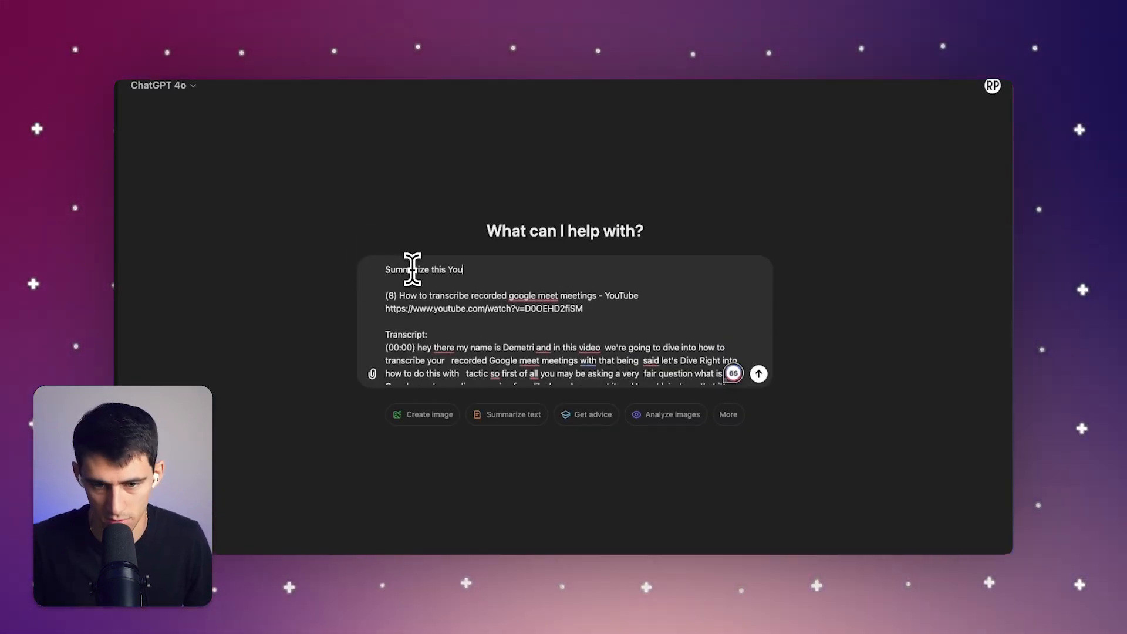
pyautogui.click(759, 373)
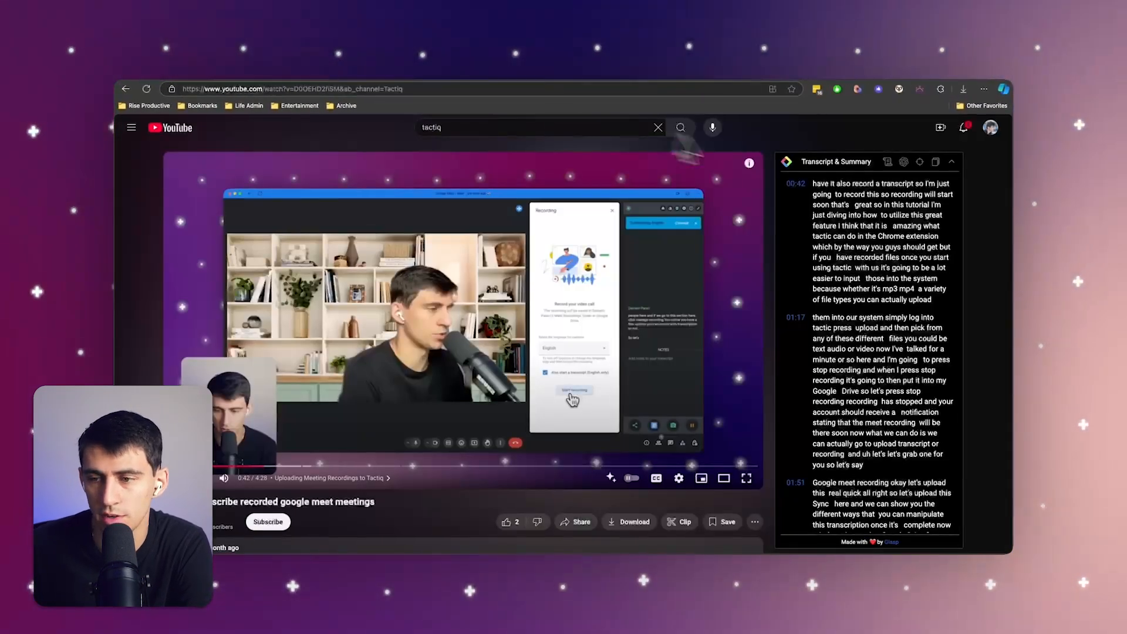
# Step: Switch the extension panel to its Summary view, which requests a sign-in to unlock
pyautogui.click(920, 181)
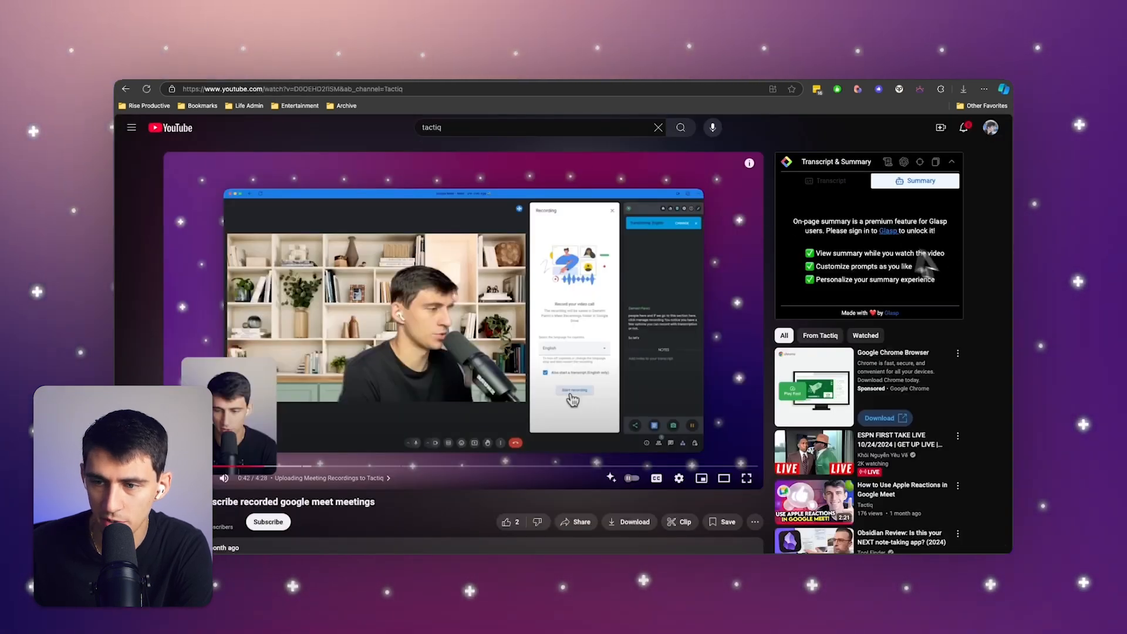
pyautogui.click(832, 181)
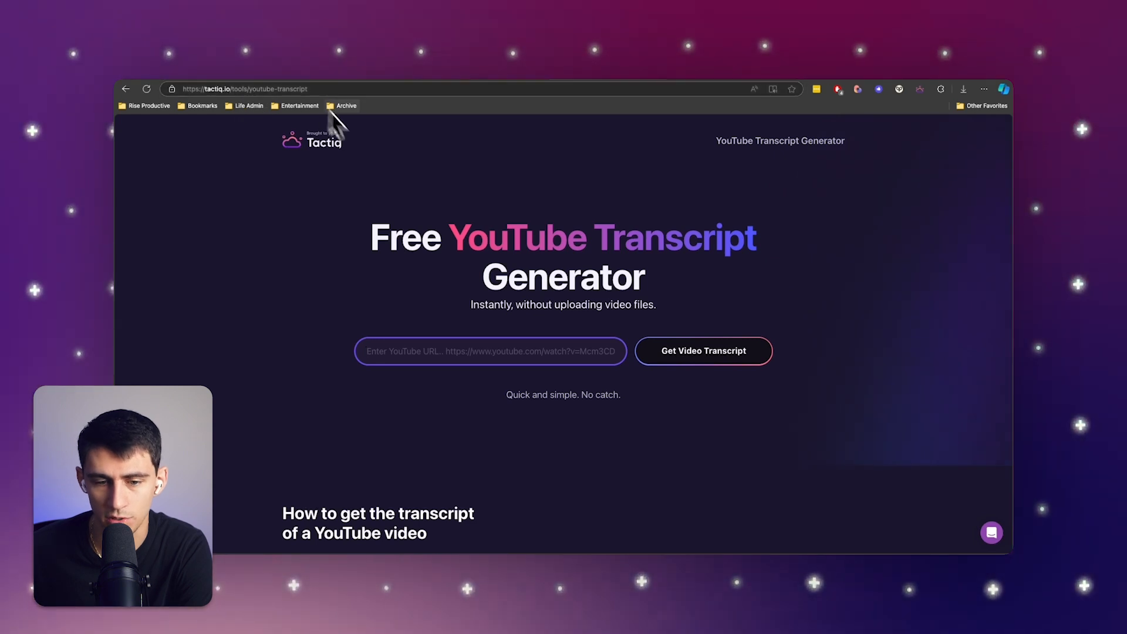
# Step: Get the video transcript for the pasted URL, jump the video via transcript lines, and download it
pyautogui.click(702, 351)
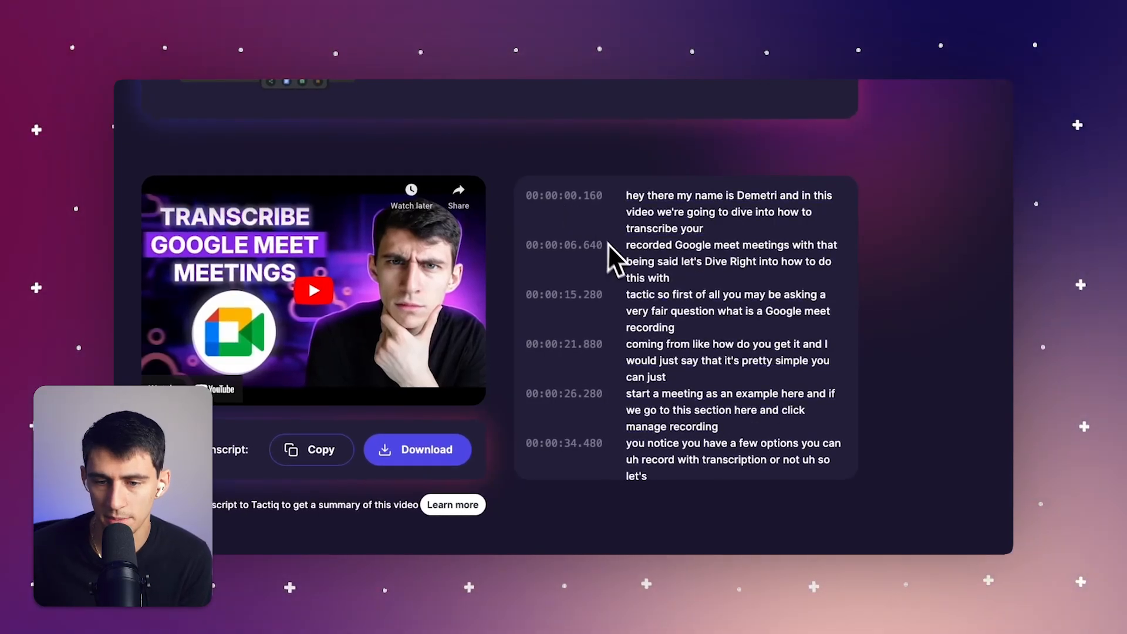
pyautogui.scroll(-3)
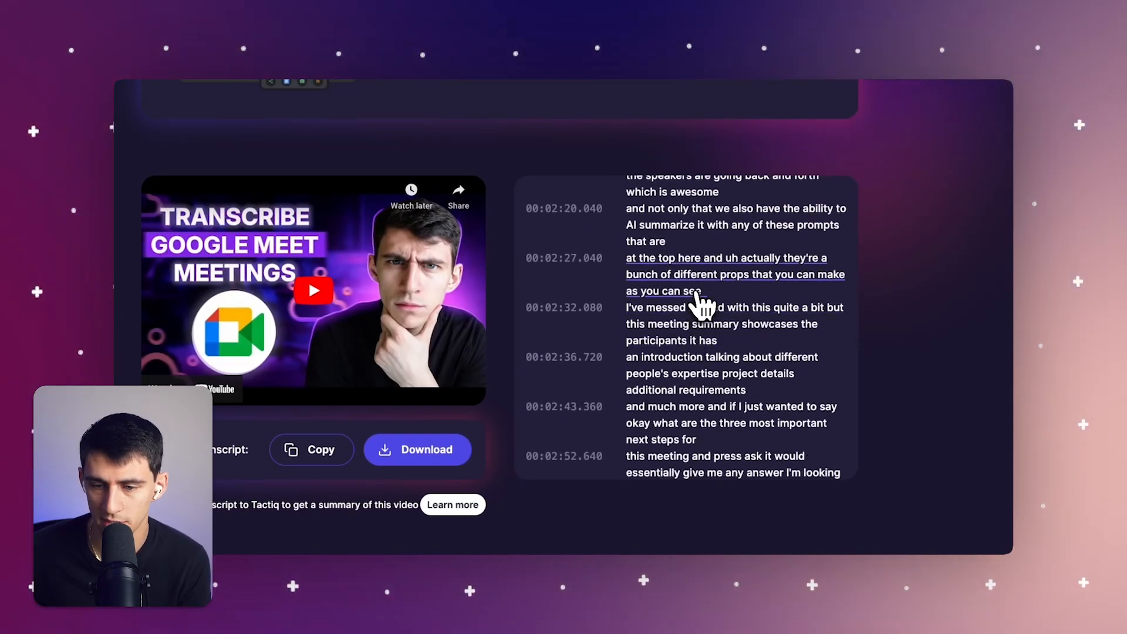
pyautogui.click(312, 290)
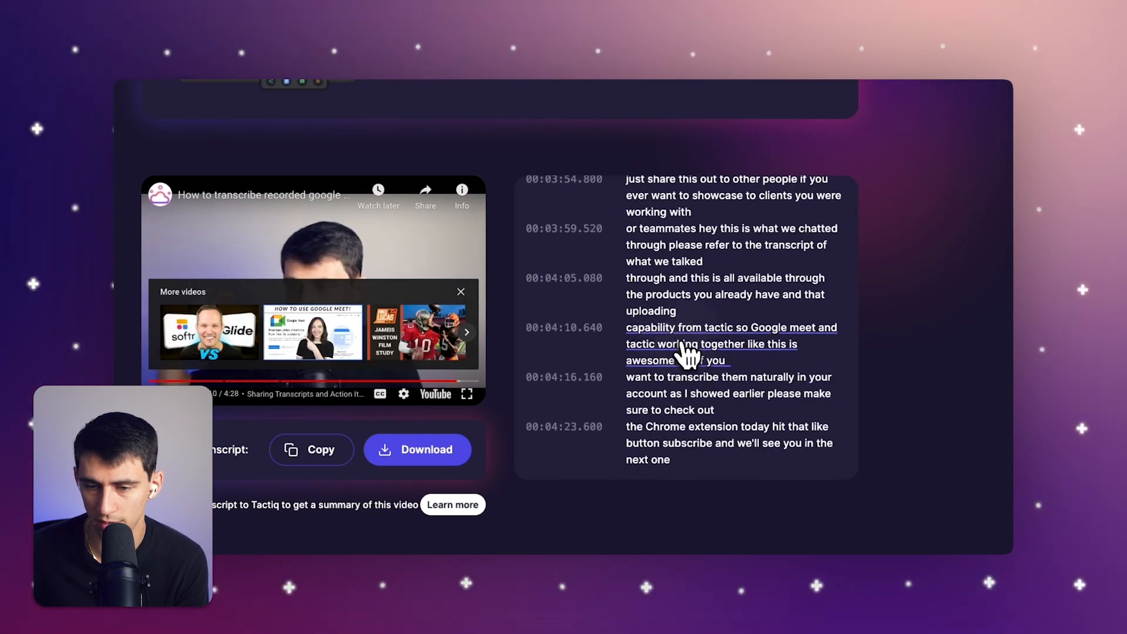
pyautogui.click(460, 293)
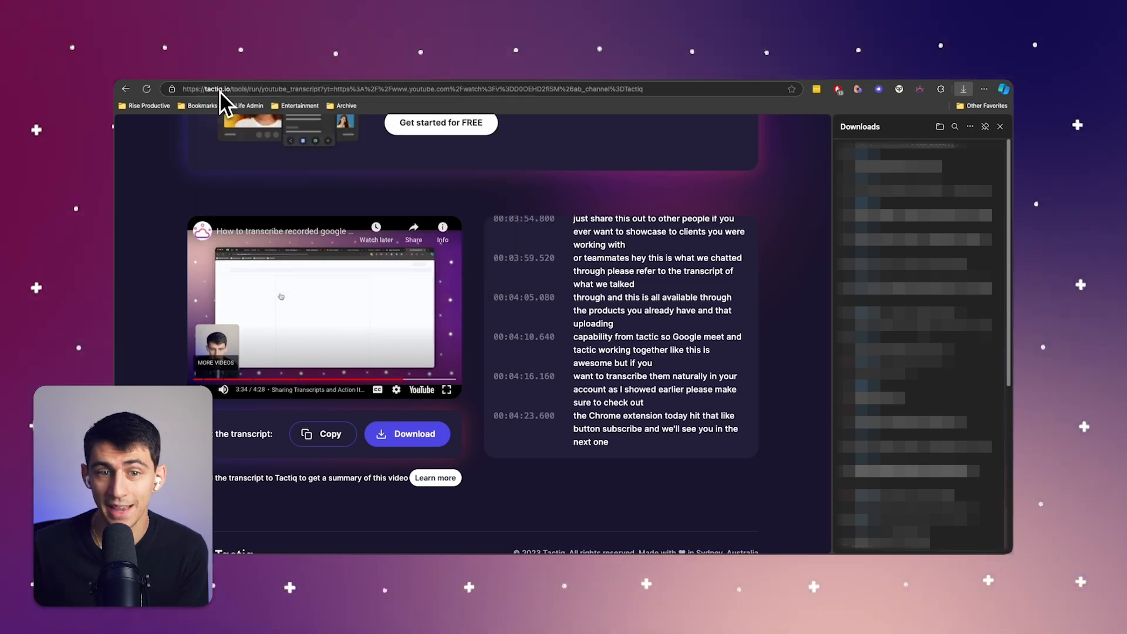
pyautogui.moveTo(650, 135)
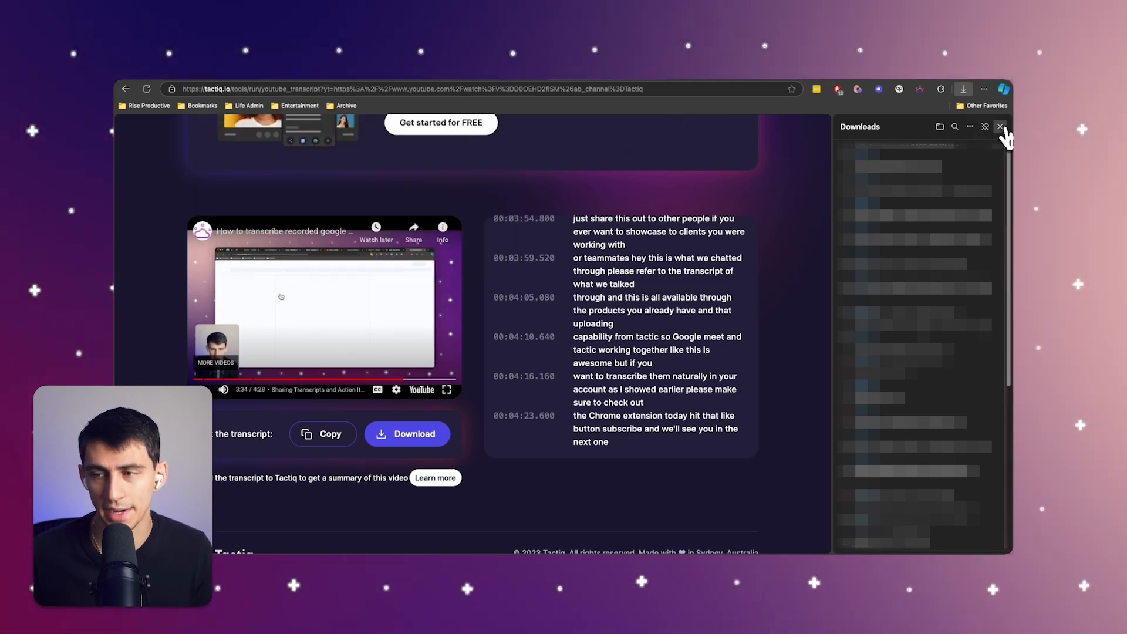
pyautogui.click(999, 127)
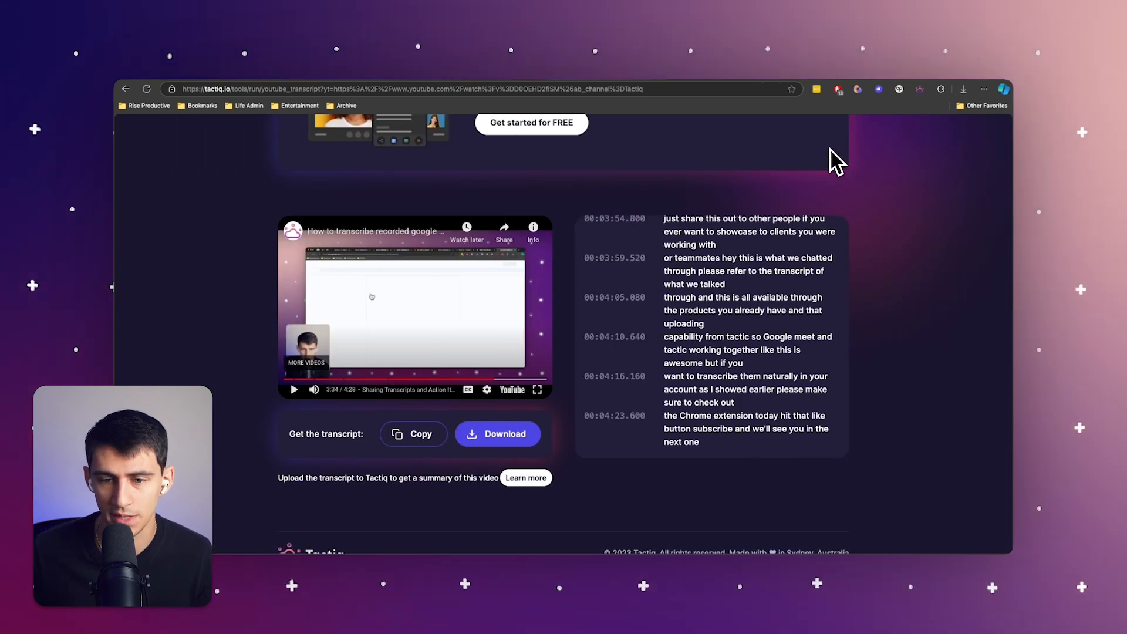
pyautogui.moveTo(725, 158)
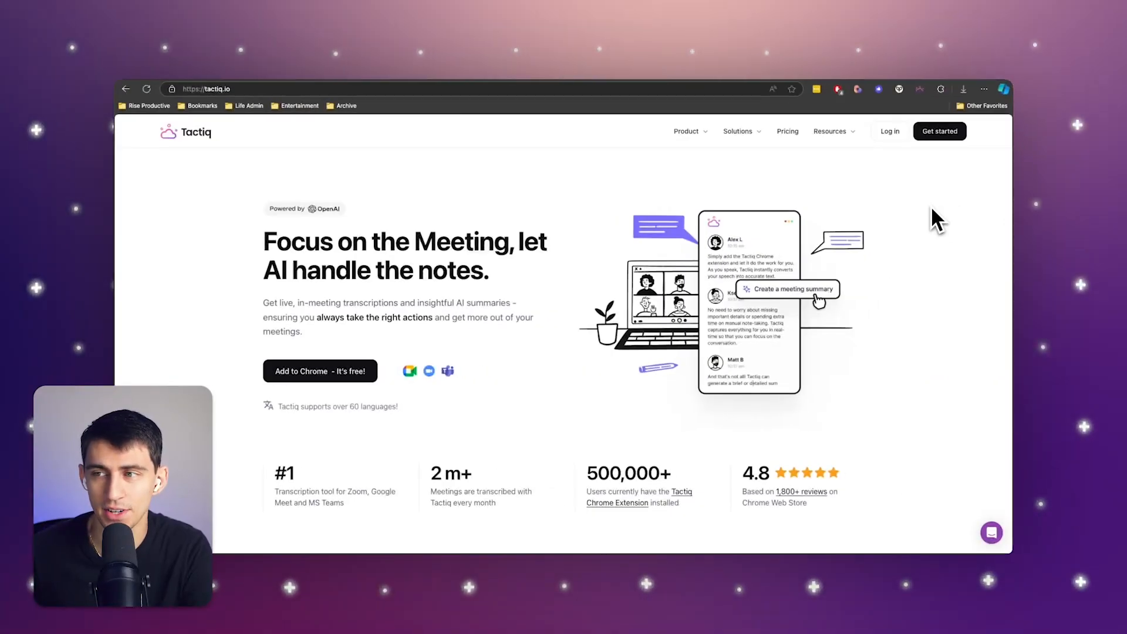
# Step: Scroll through tactiq.io's sections on live meeting transcription and AI summaries
pyautogui.scroll(-3)
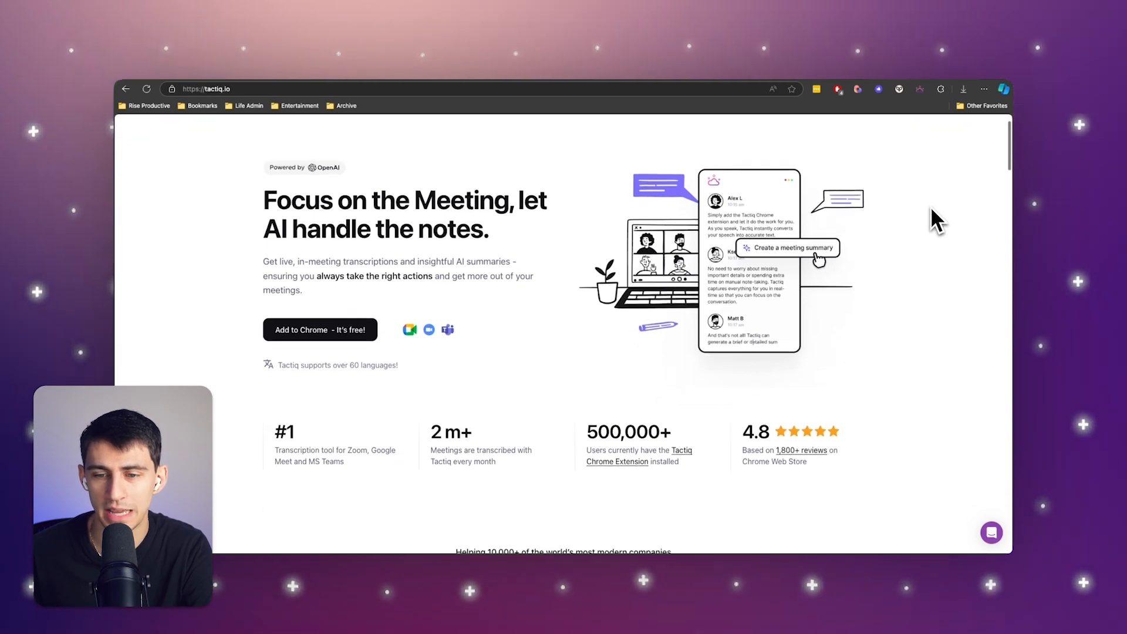
pyautogui.scroll(-3)
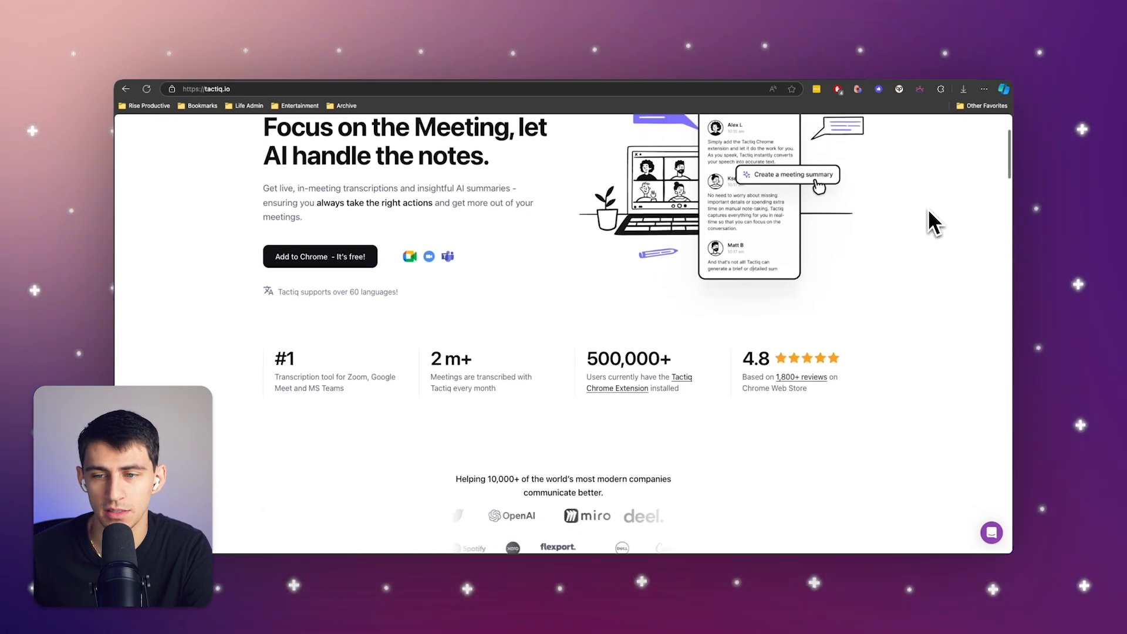
pyautogui.scroll(-3)
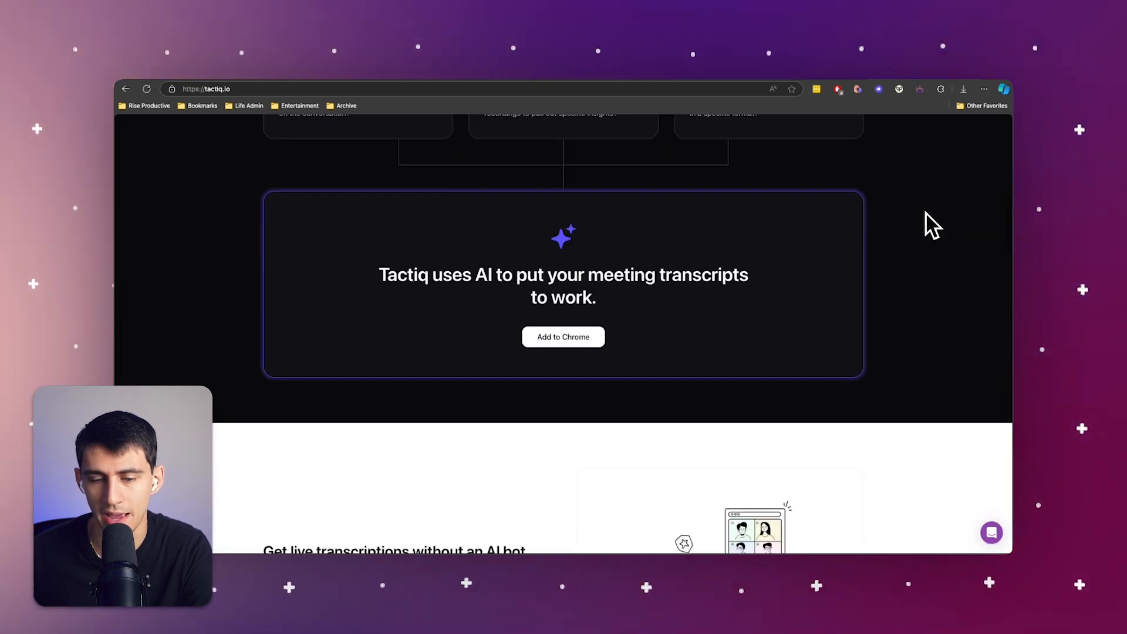
pyautogui.scroll(-3)
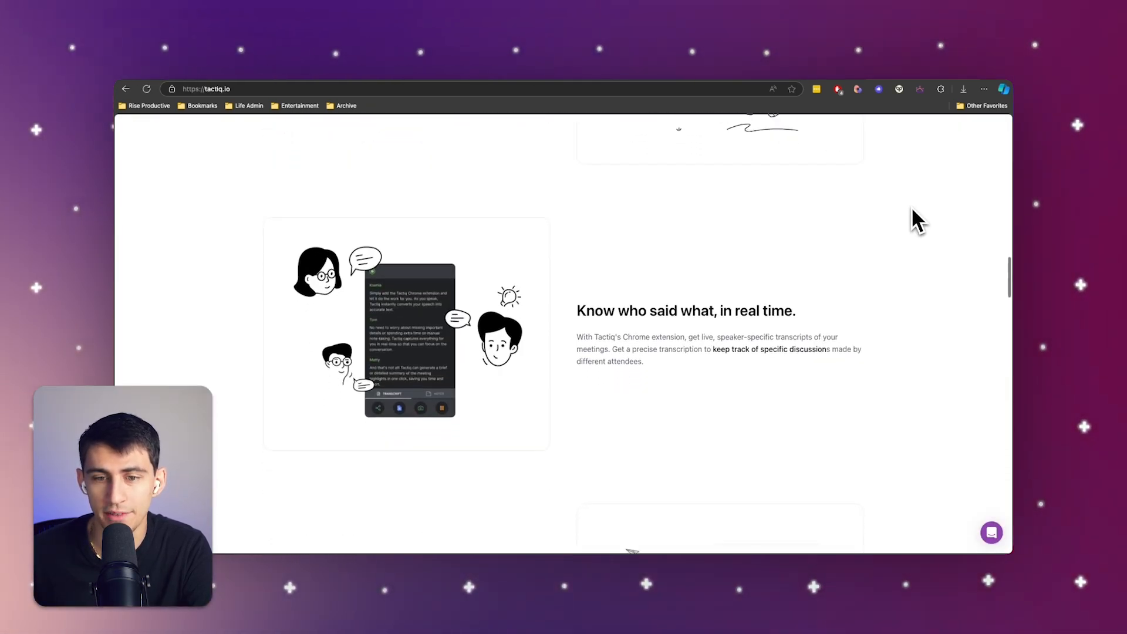
pyautogui.scroll(-3)
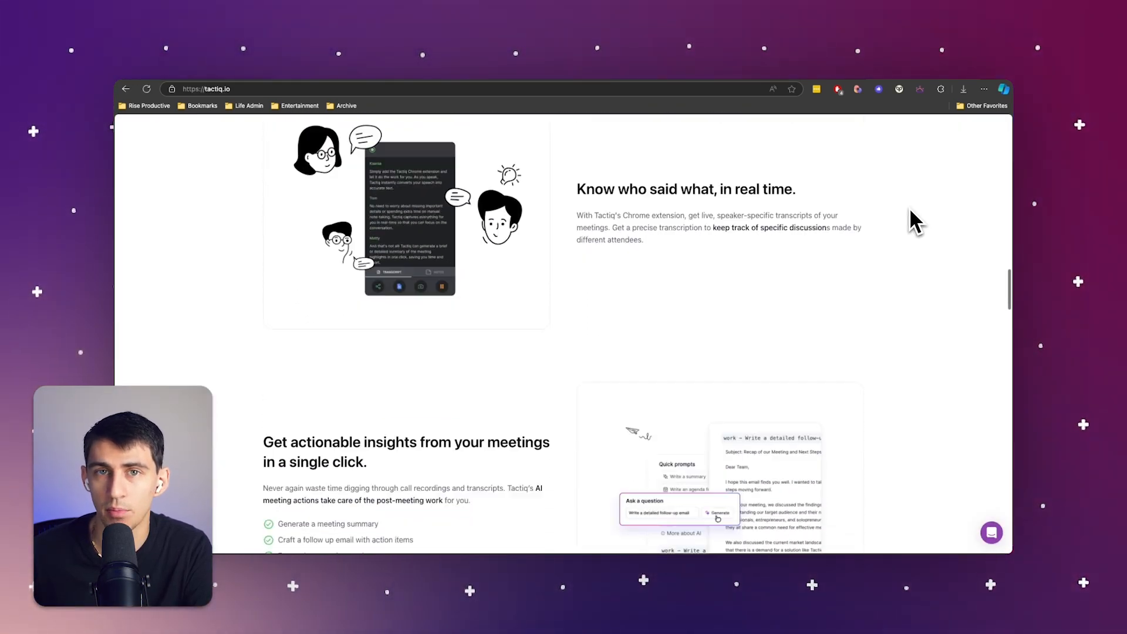
pyautogui.scroll(-3)
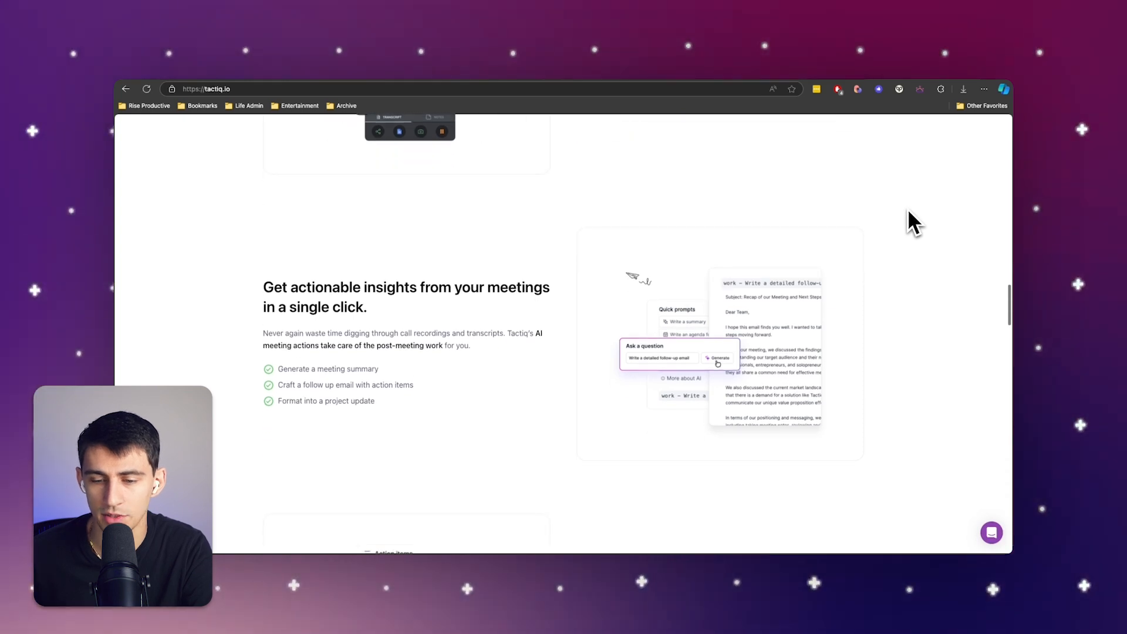
pyautogui.scroll(-3)
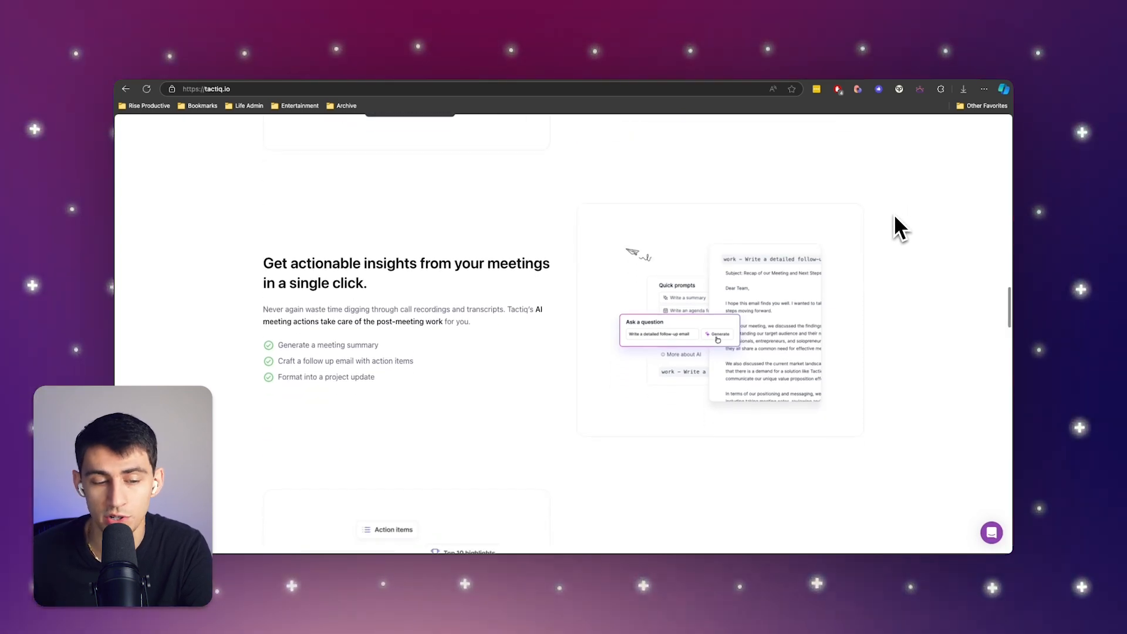
pyautogui.scroll(-3)
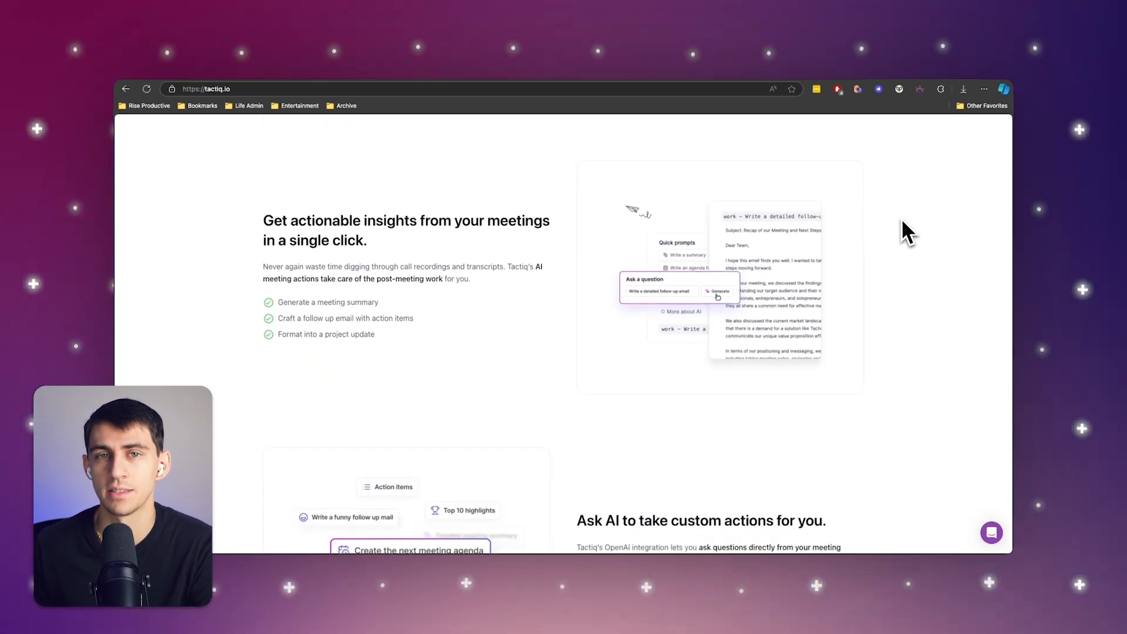
pyautogui.scroll(-3)
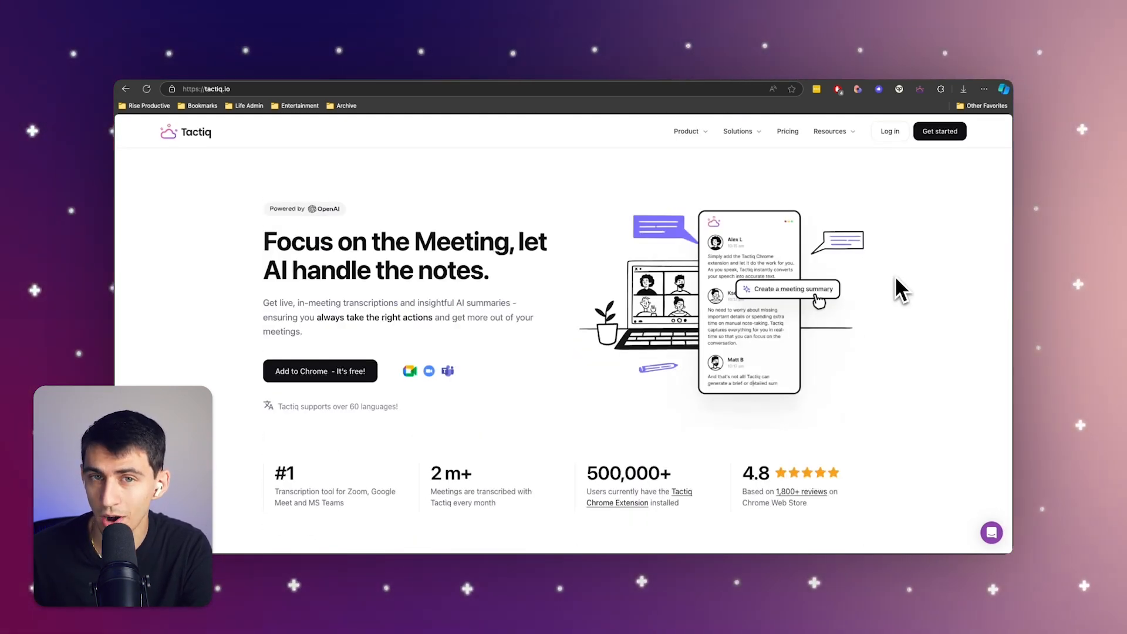
pyautogui.moveTo(993, 230)
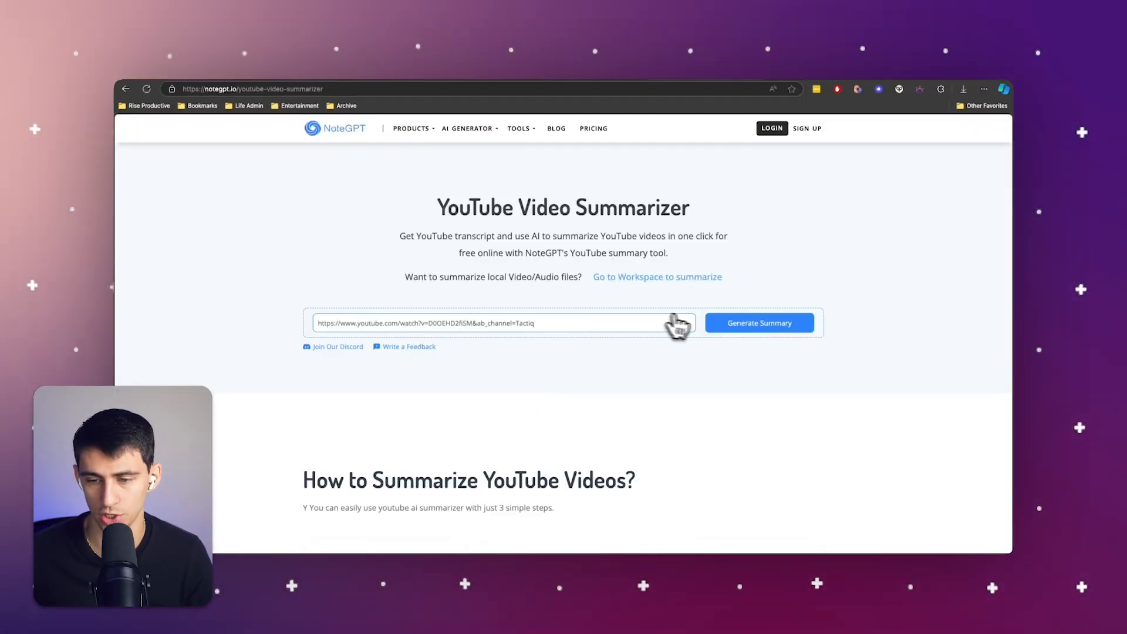
# Step: Generate NoteGPT's summary for the pasted video link and browse the resulting transcript
pyautogui.click(759, 323)
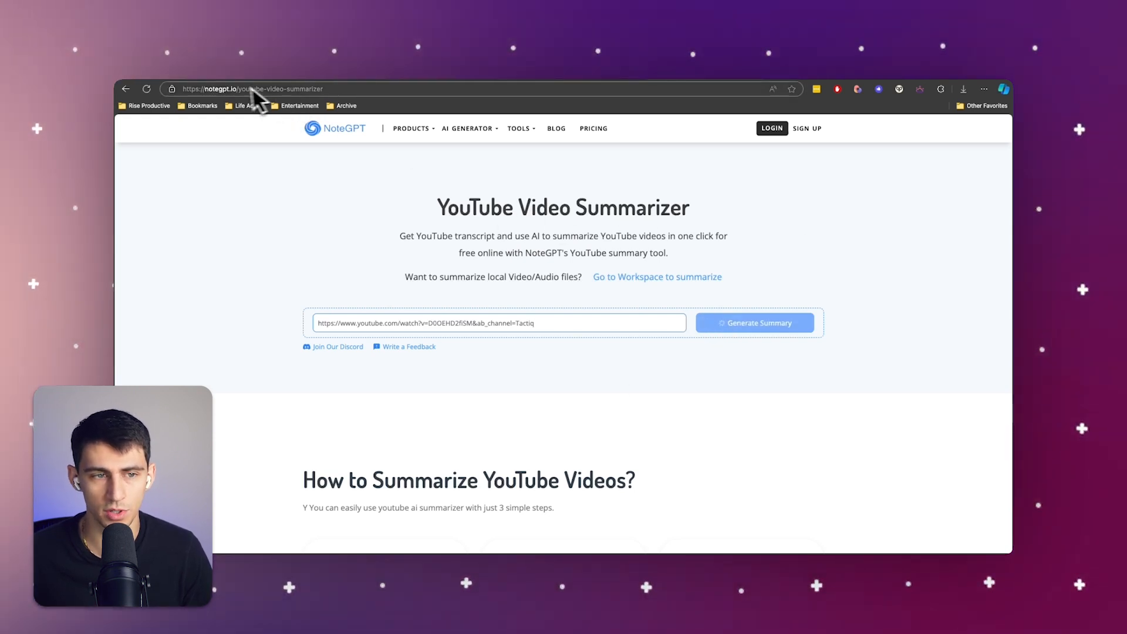
pyautogui.moveTo(647, 399)
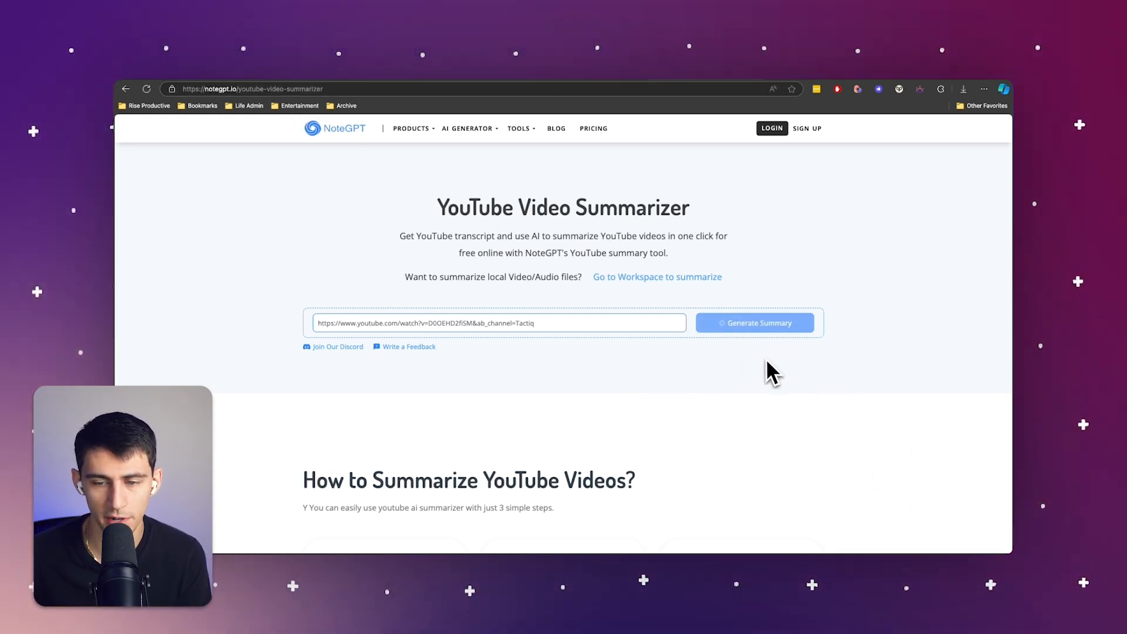
pyautogui.click(755, 323)
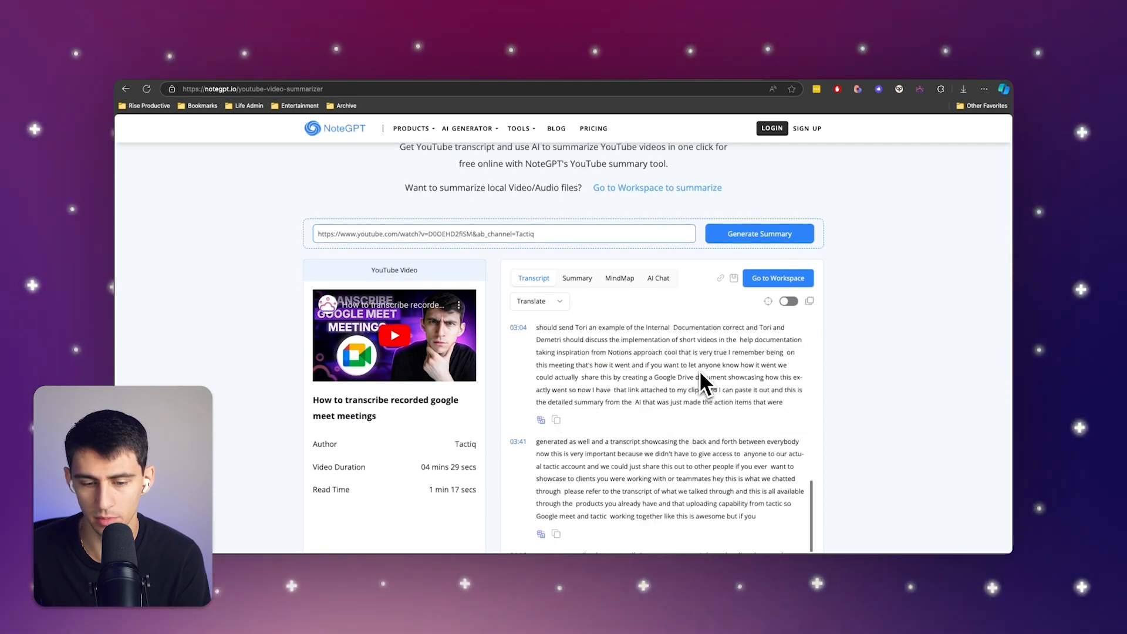
pyautogui.scroll(-3)
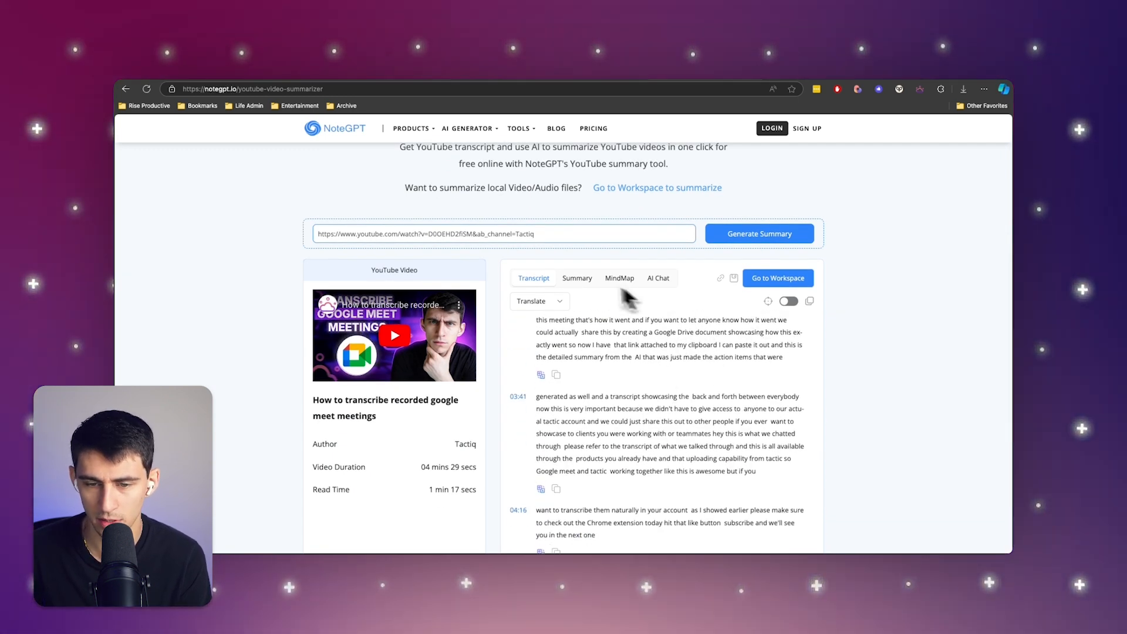
# Step: View the AI-written summary with its highlights and key insights
pyautogui.click(576, 279)
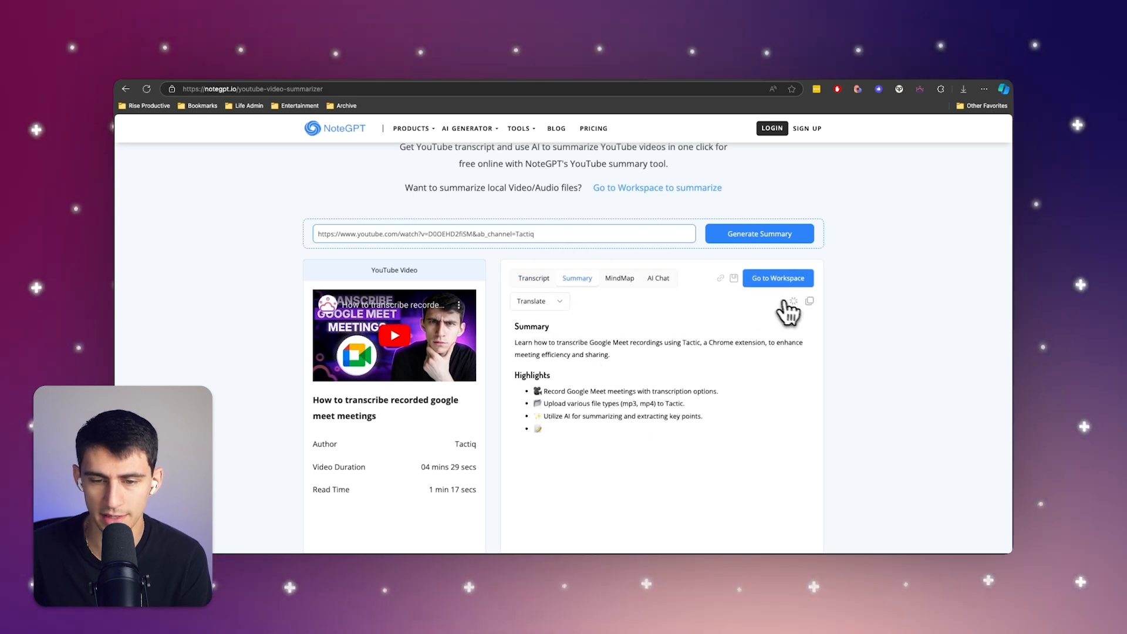
pyautogui.scroll(-3)
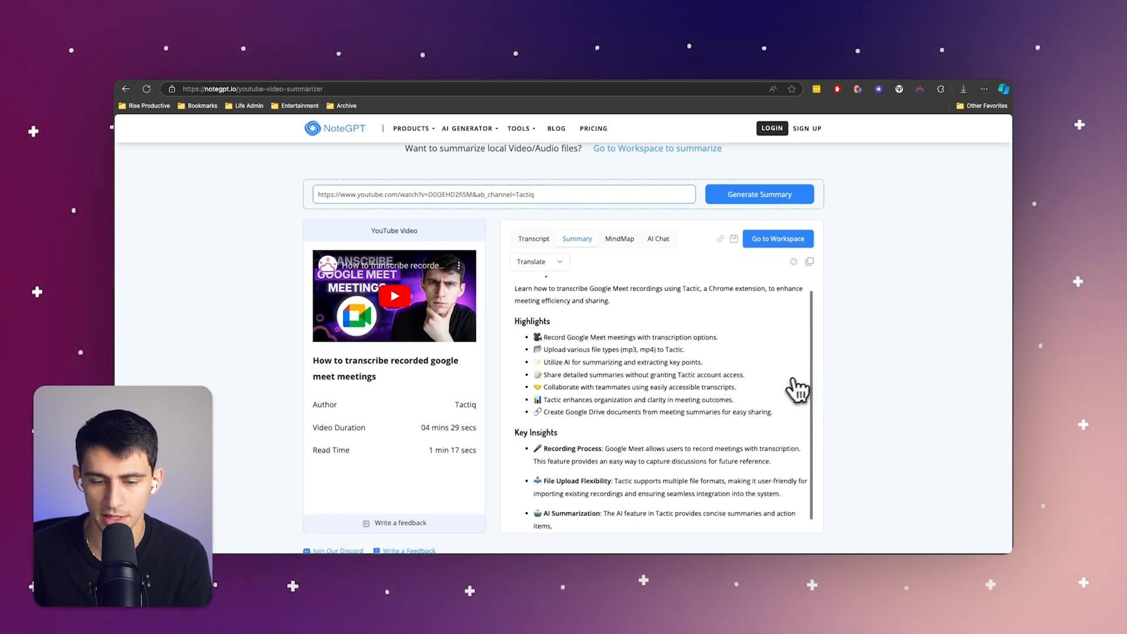
pyautogui.click(519, 128)
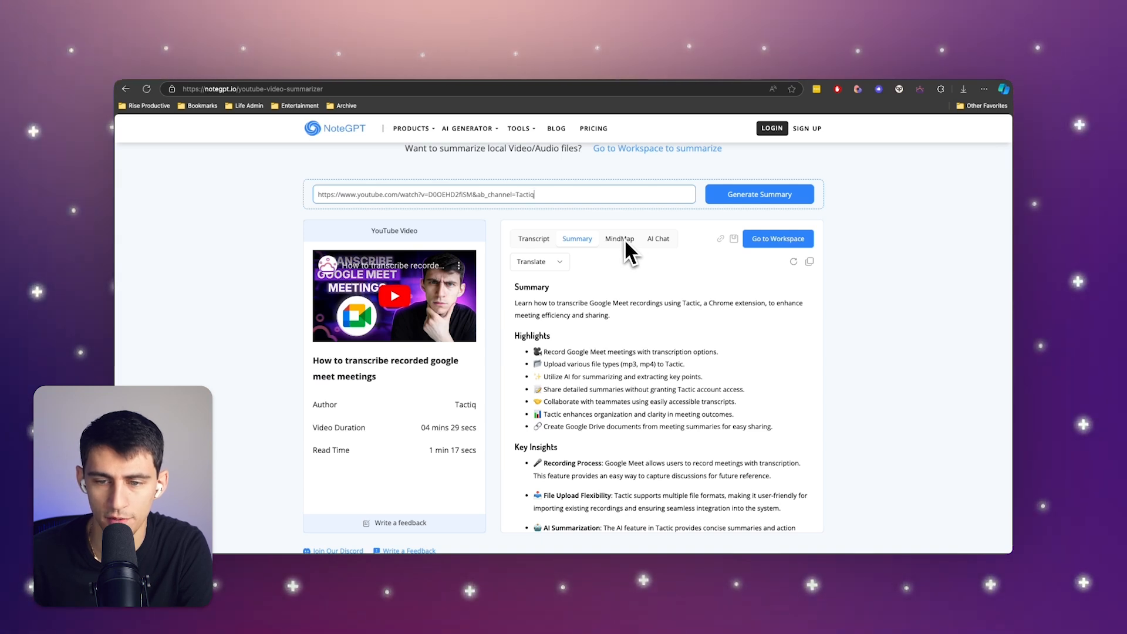
# Step: Try AI Chat about the video and dismiss the workspace notice it raises
pyautogui.click(658, 239)
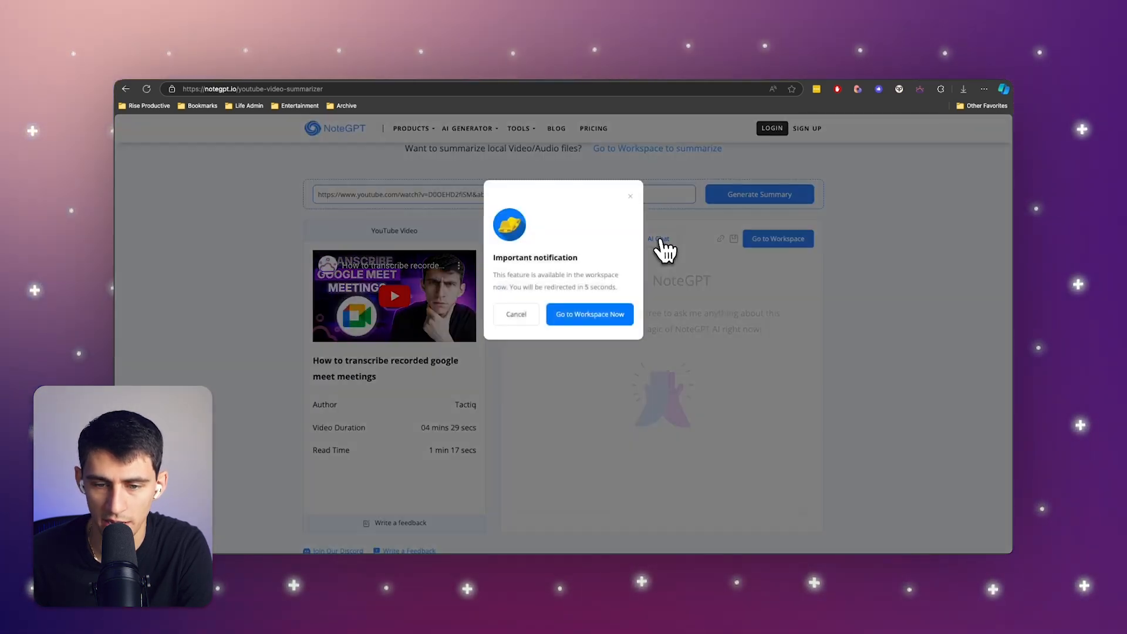
pyautogui.click(516, 315)
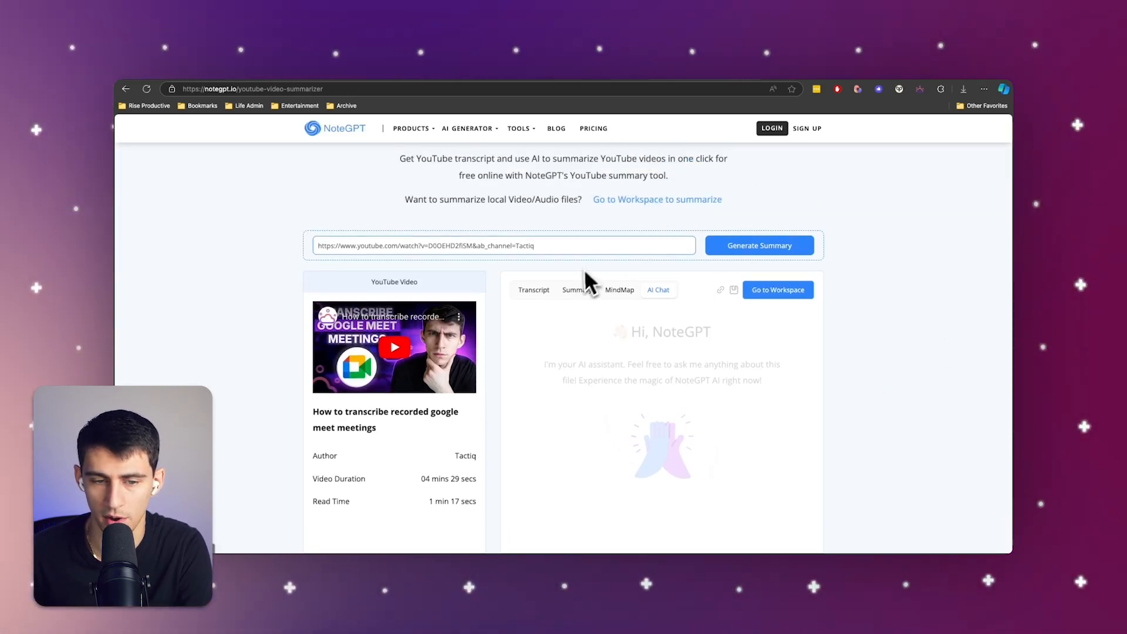
# Step: Play the summarized video on the page beside its timestamped transcript
pyautogui.scroll(-3)
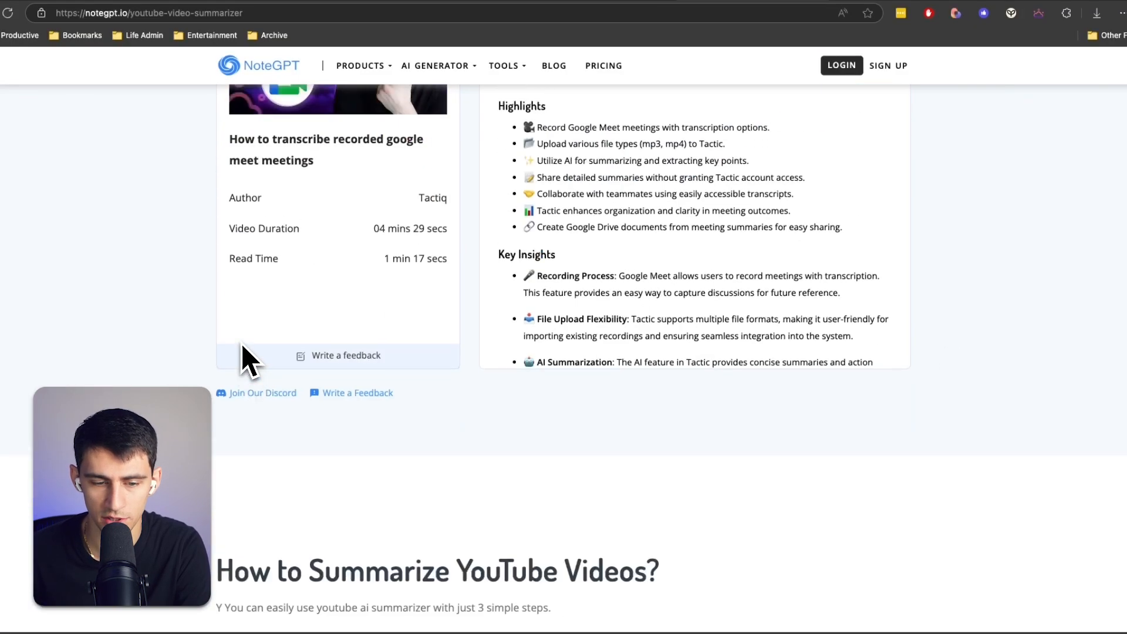
pyautogui.scroll(3)
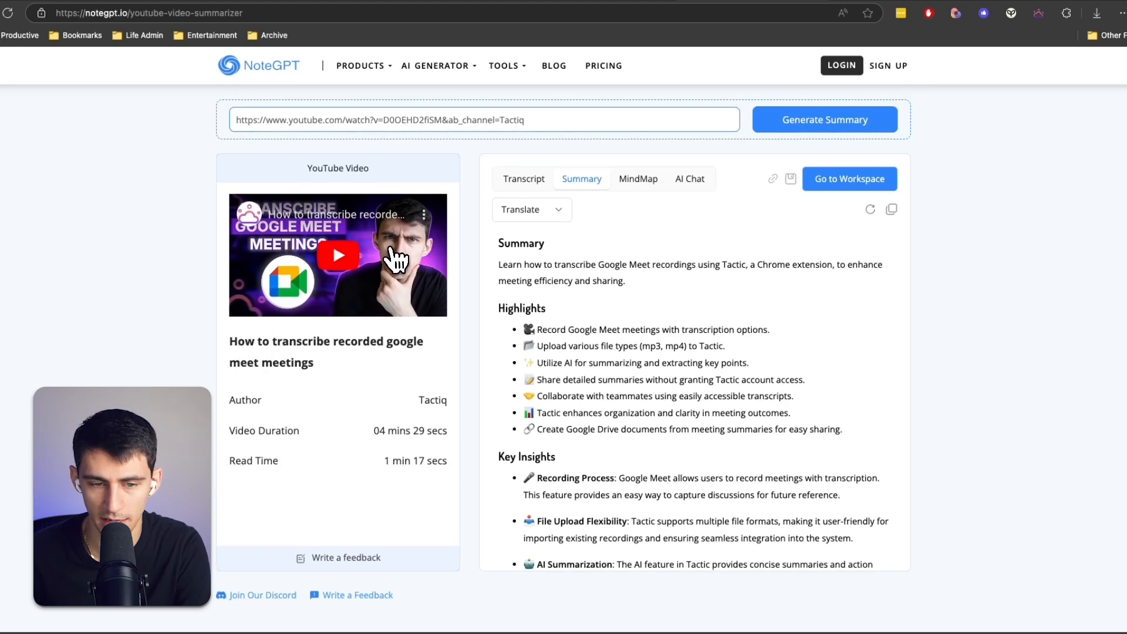
pyautogui.click(523, 178)
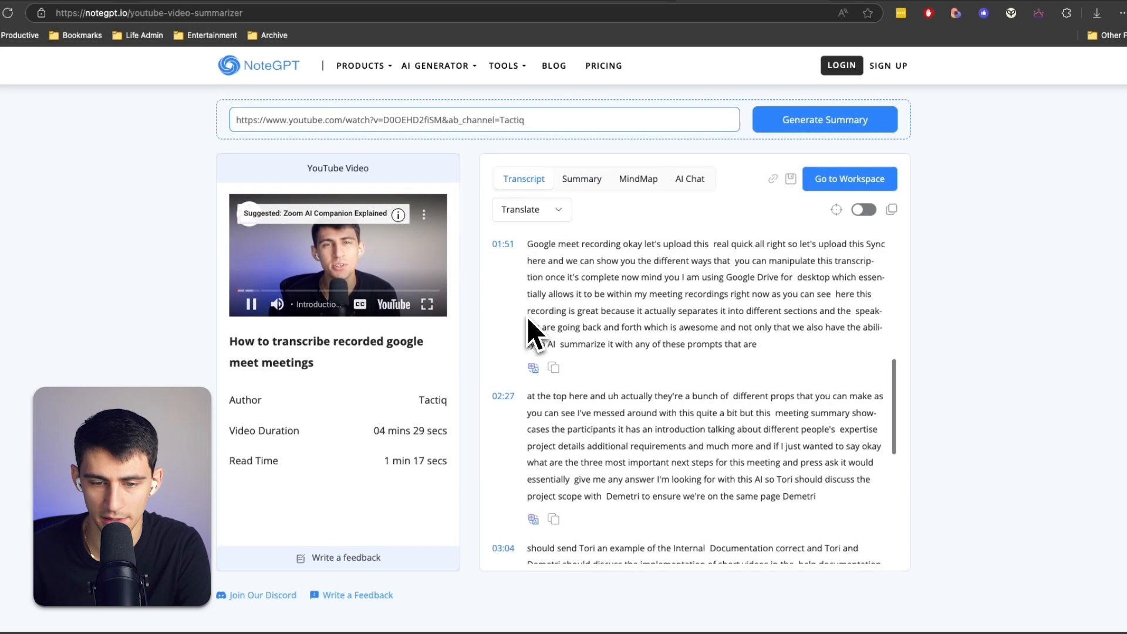